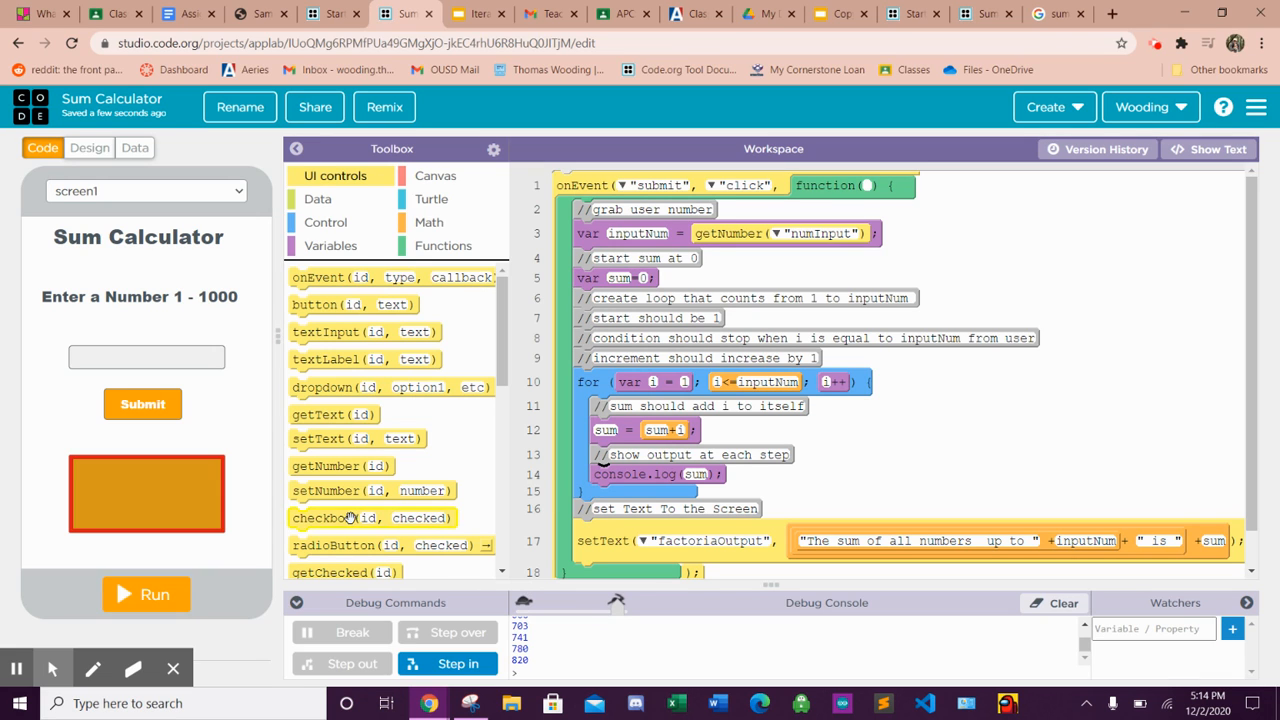
{"action": "mouse_move", "coordinate": [208, 424]}
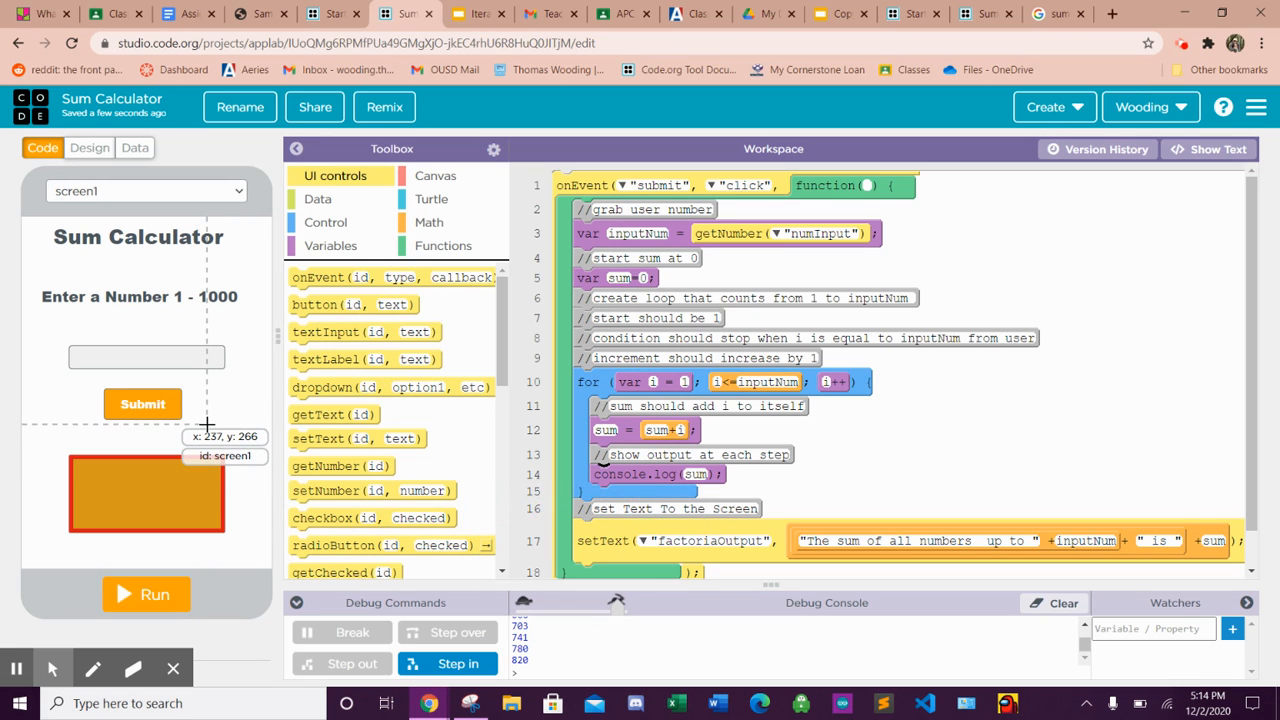
{"action": "mouse_move", "coordinate": [408, 458]}
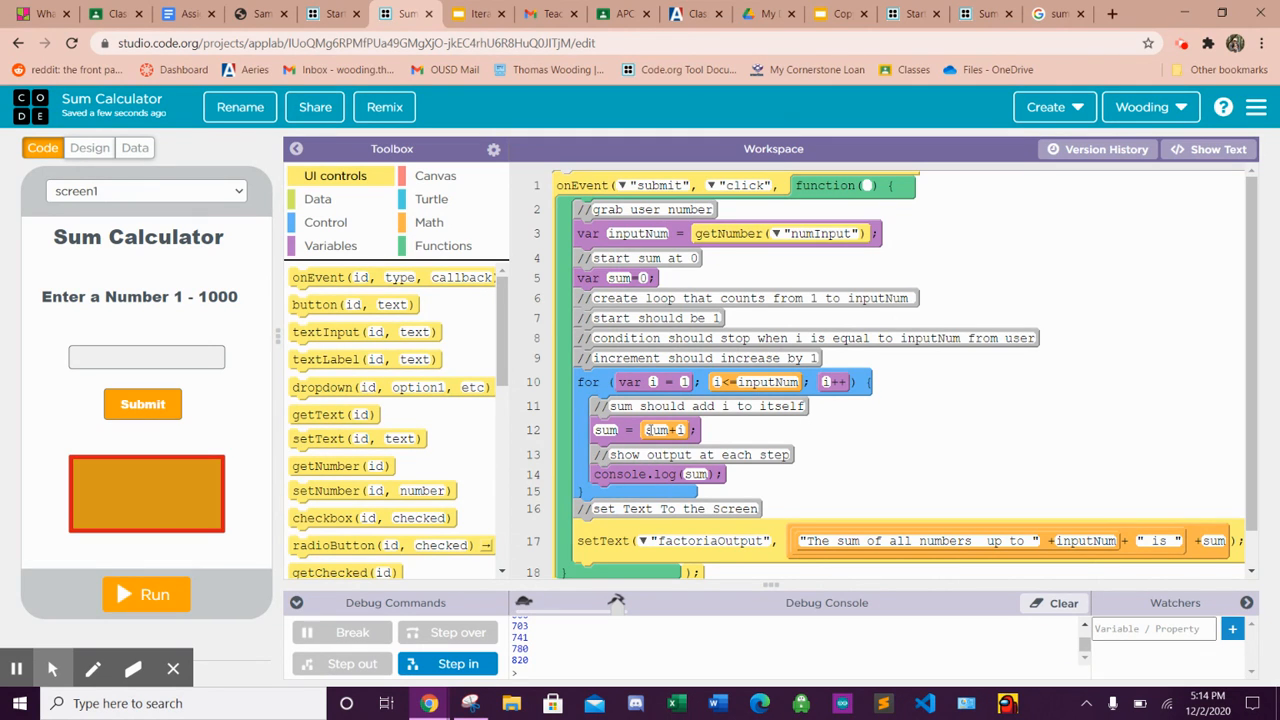
{"action": "mouse_move", "coordinate": [578, 512]}
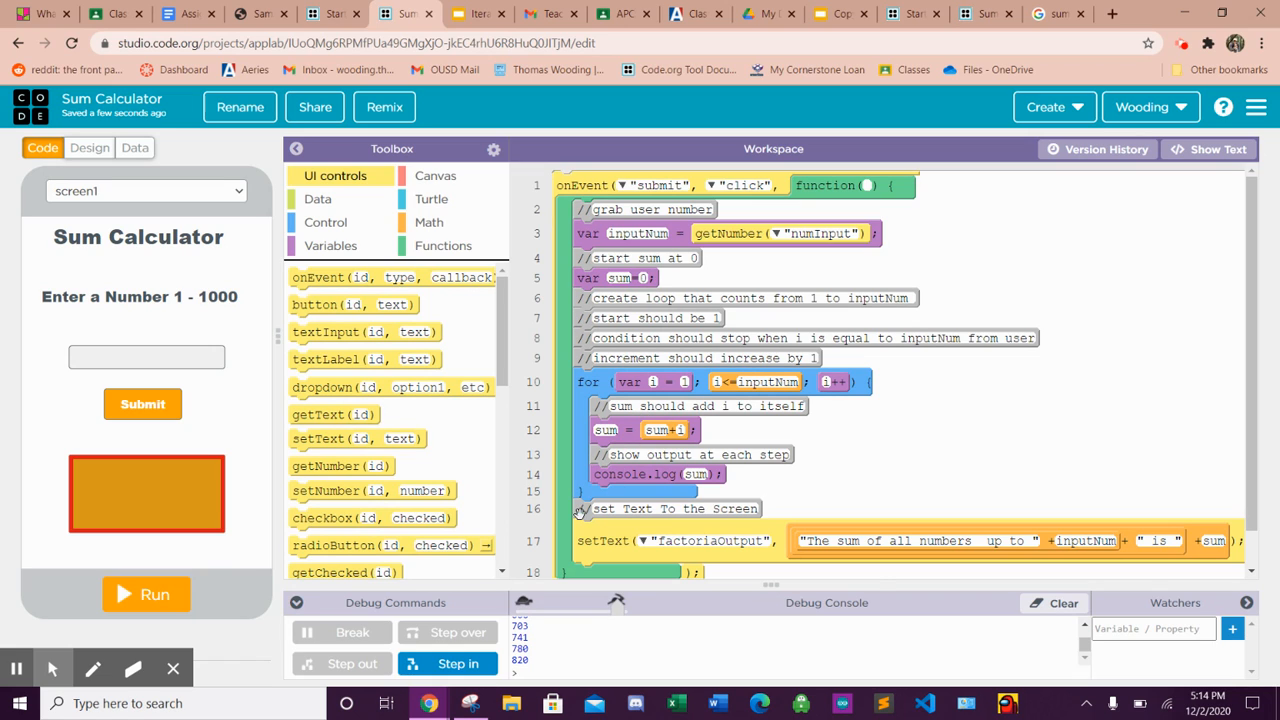
{"action": "mouse_move", "coordinate": [168, 382]}
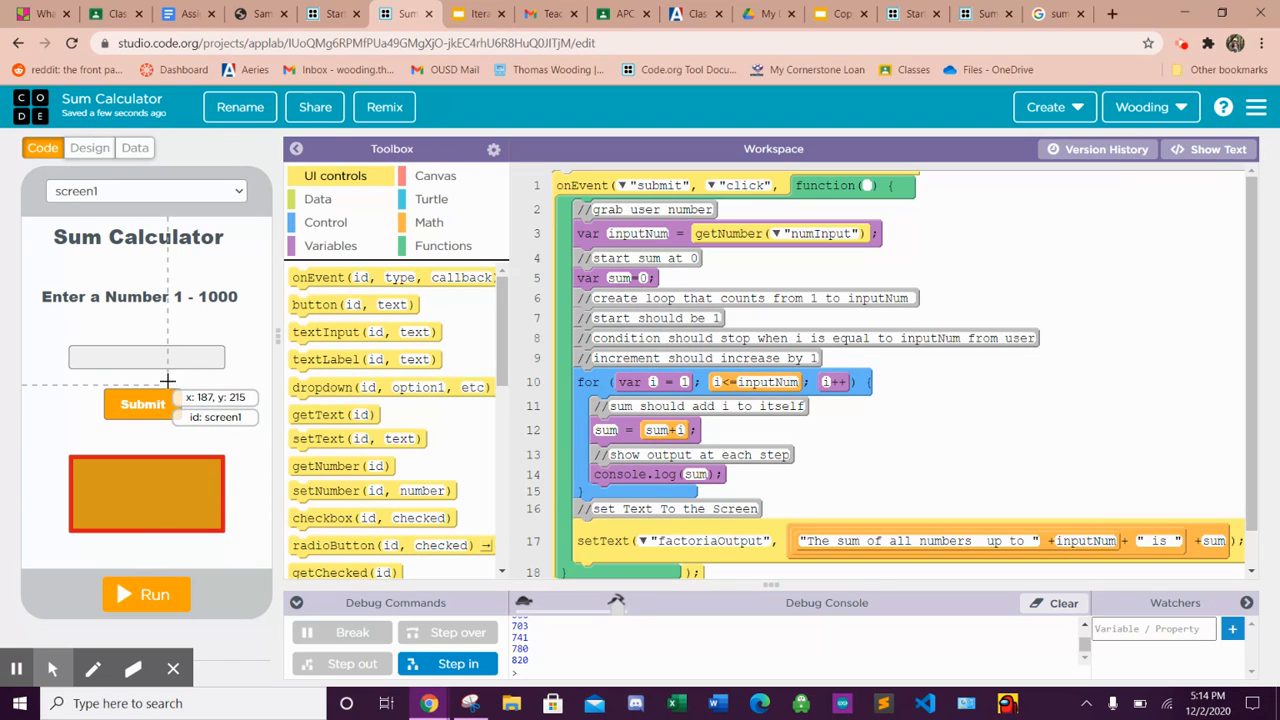
{"action": "mouse_move", "coordinate": [168, 350]}
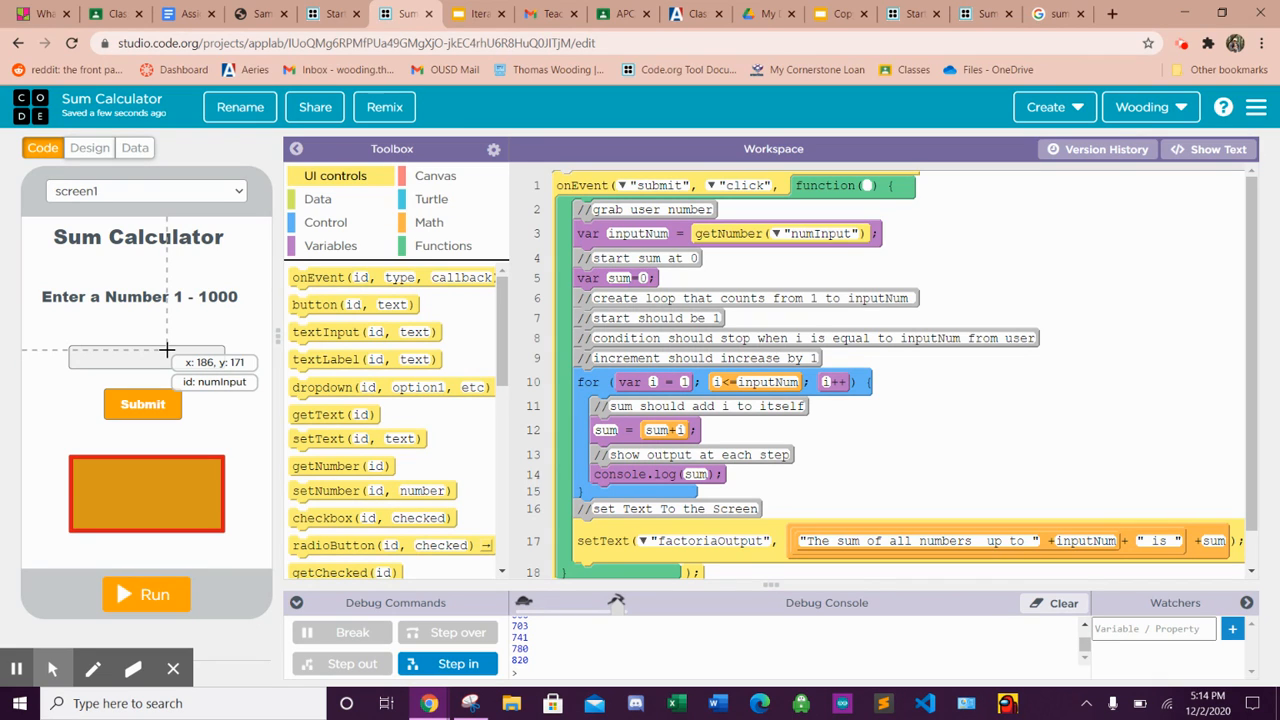
{"action": "mouse_move", "coordinate": [158, 348]}
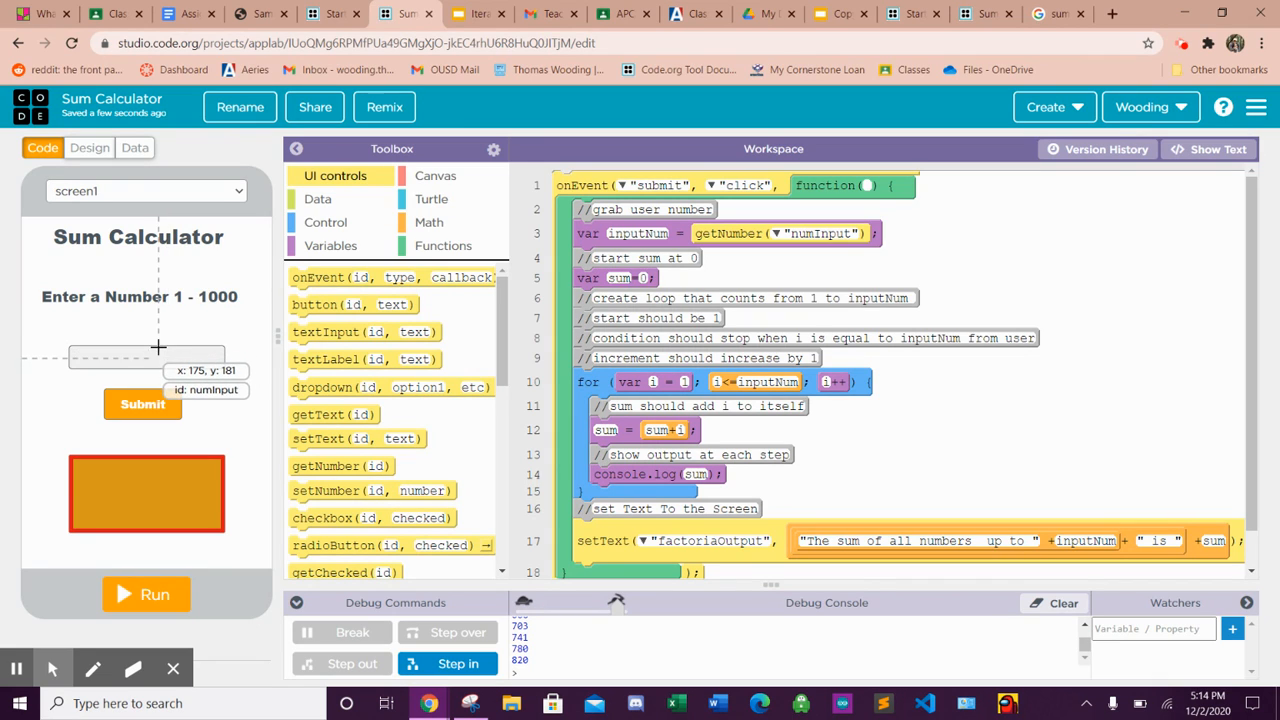
{"action": "mouse_move", "coordinate": [158, 348]}
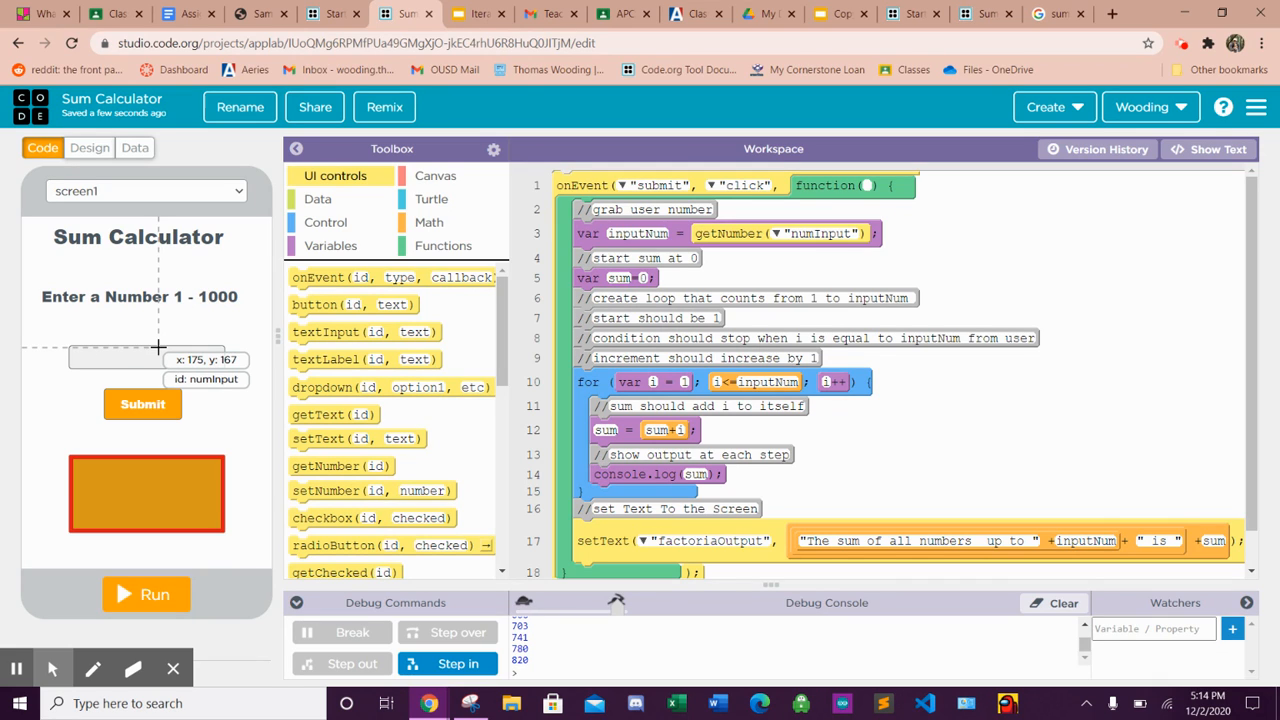
{"action": "mouse_move", "coordinate": [150, 374]}
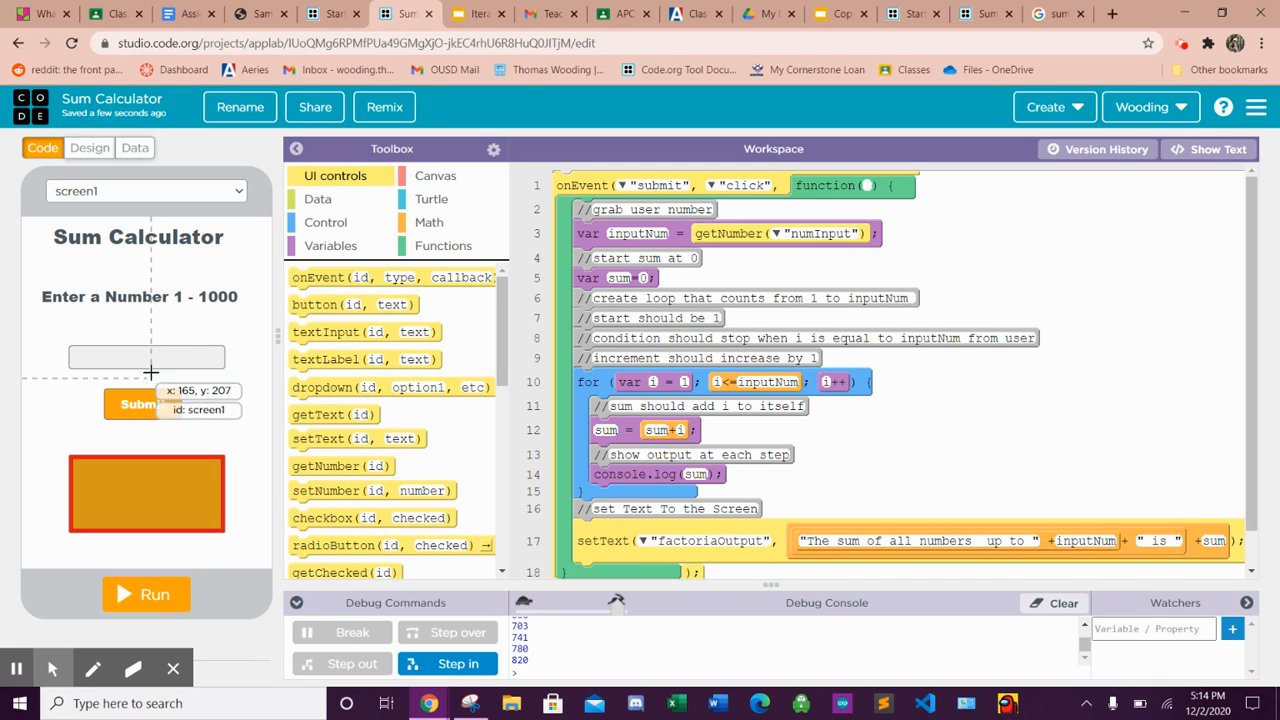
- Run the Sum Calculator and submit 1, 2 and 3 to check each sum and console output
{"action": "left_click", "coordinate": [146, 594]}
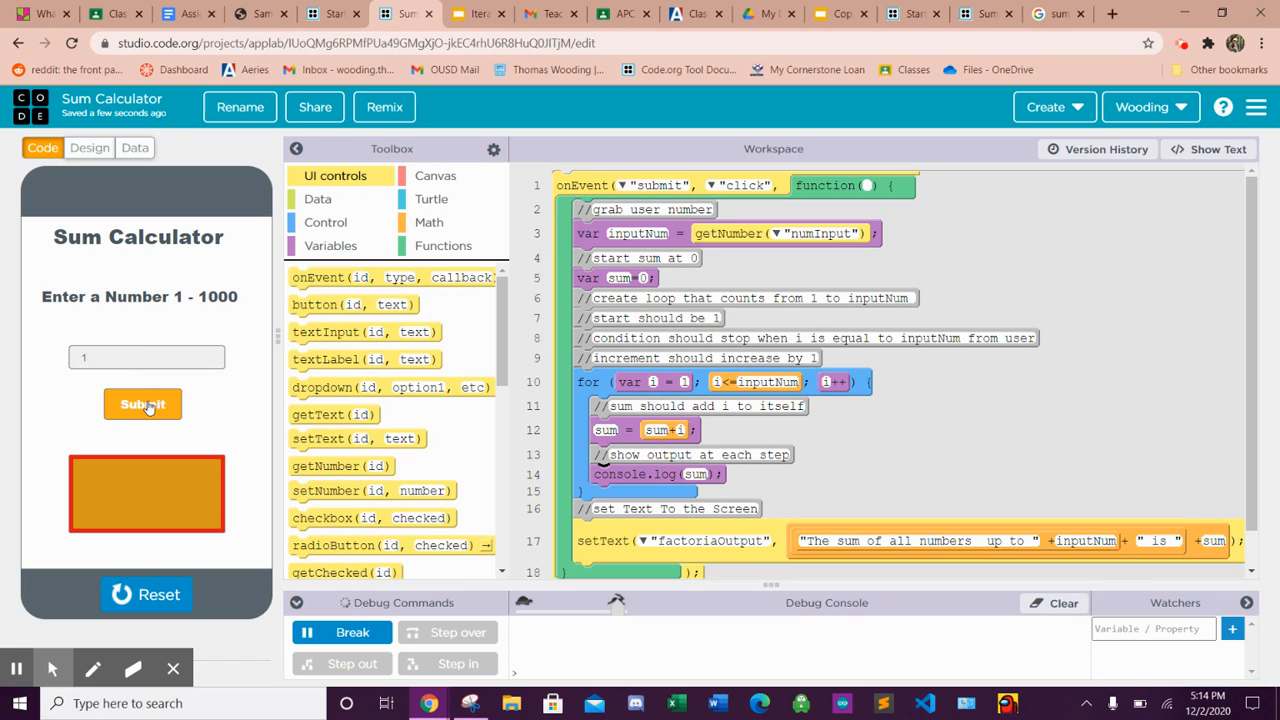
{"action": "left_click", "coordinate": [144, 404]}
{"action": "type", "text": "2"}
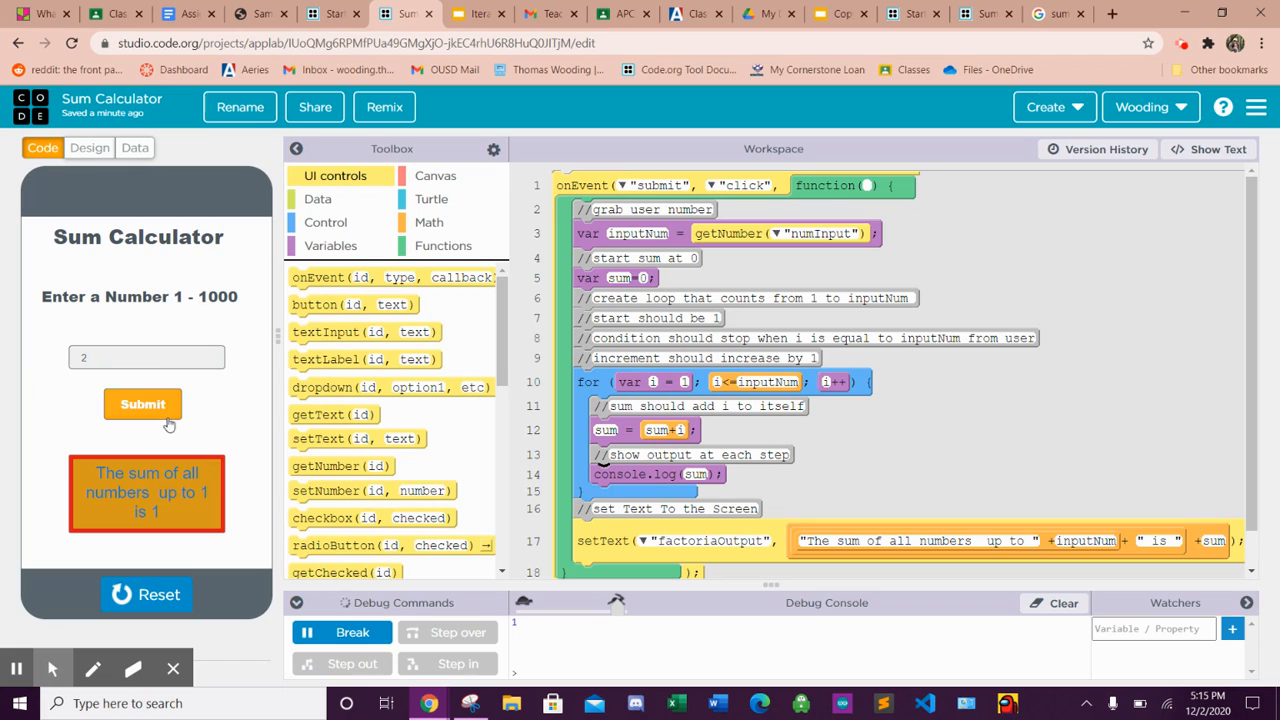
{"action": "left_click", "coordinate": [142, 404]}
{"action": "type", "text": "3"}
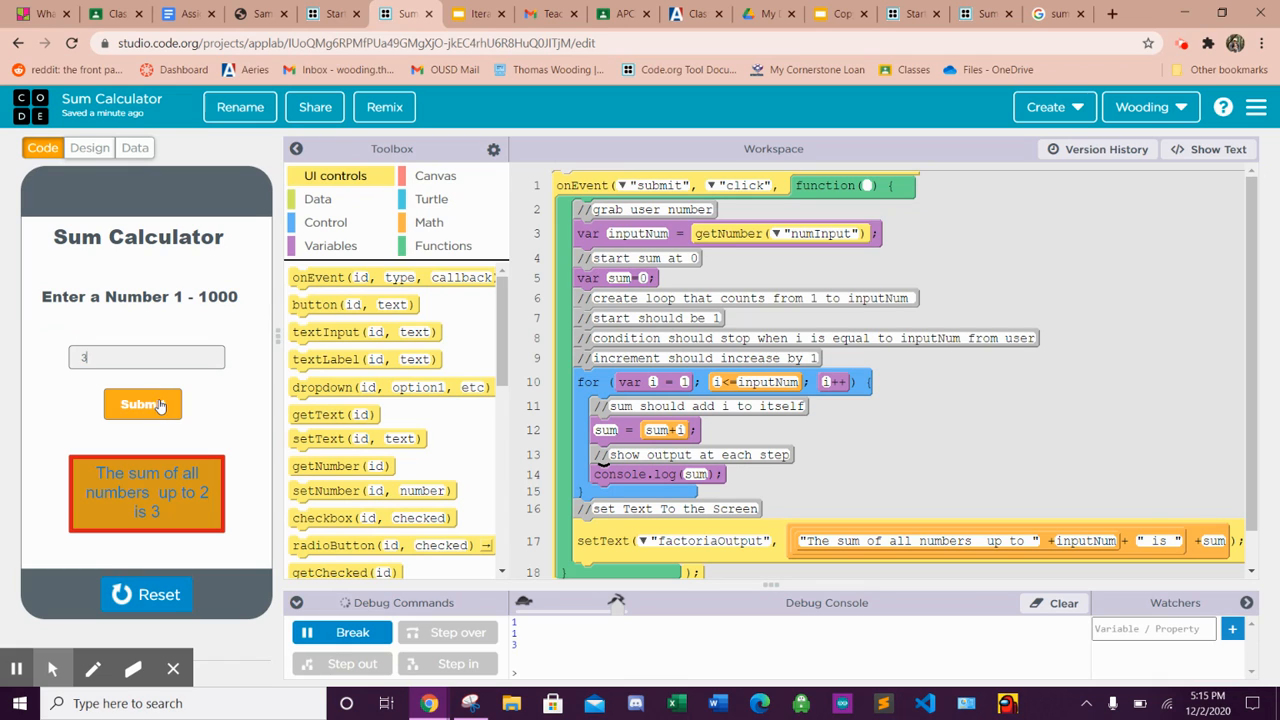
{"action": "left_click", "coordinate": [144, 404]}
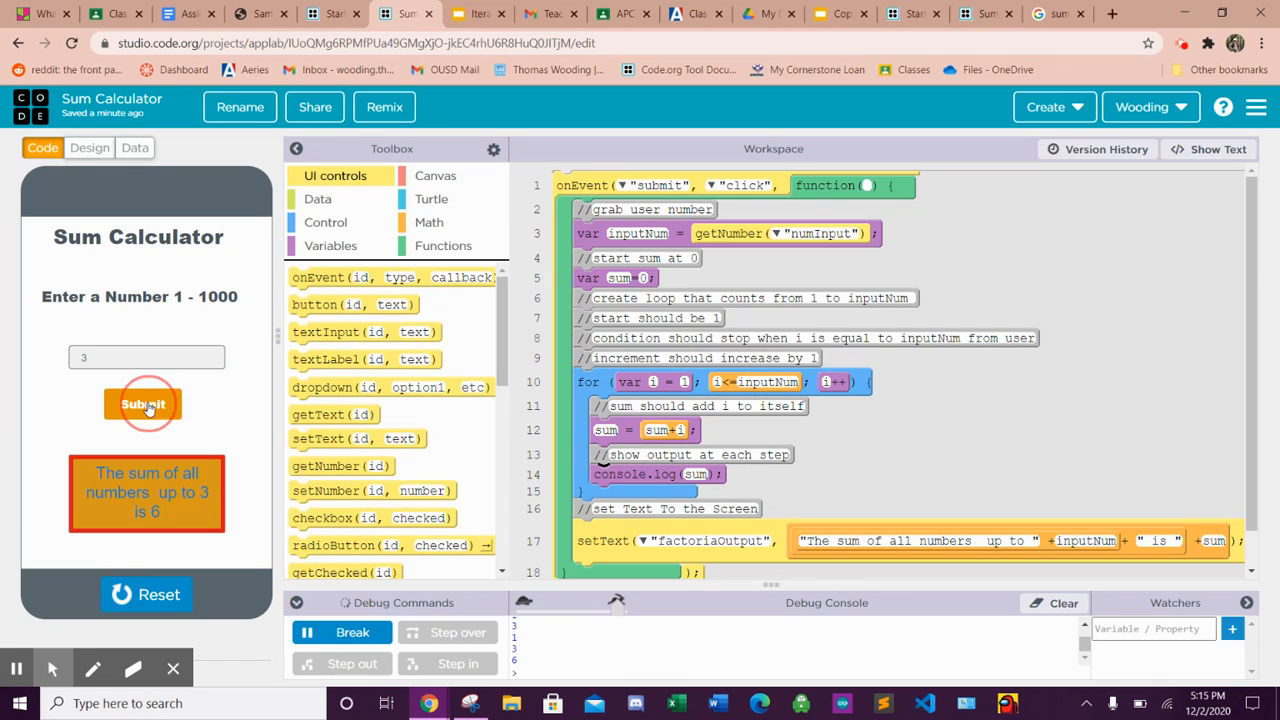
- Replace the input with 10 and submit it, showing the sum up to 10 is 55
{"action": "left_click", "coordinate": [142, 404]}
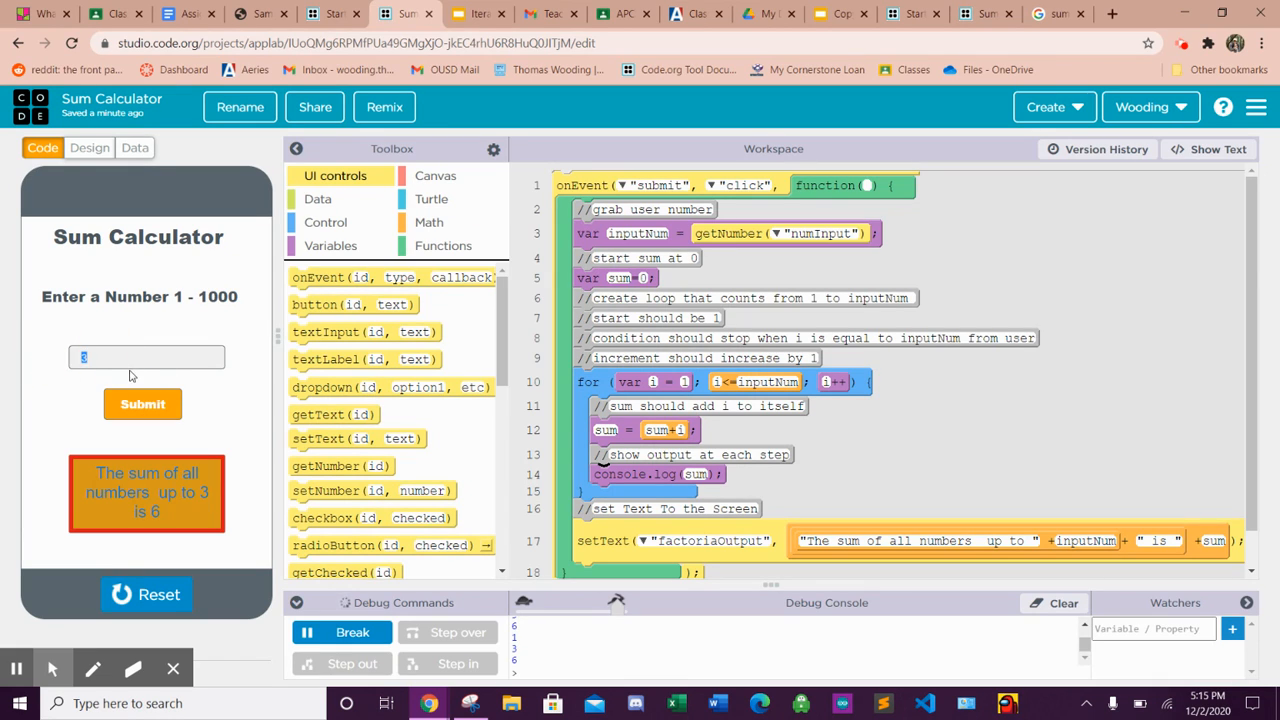
{"action": "type", "text": "10"}
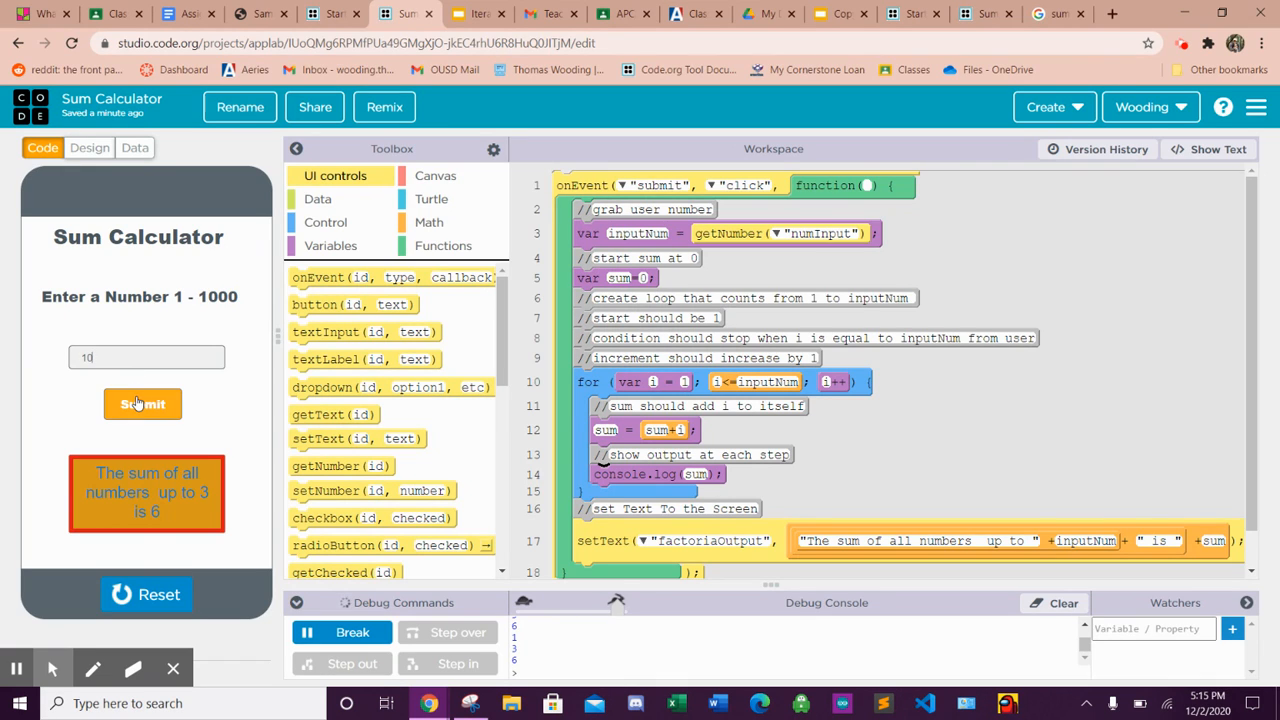
{"action": "left_click", "coordinate": [142, 404]}
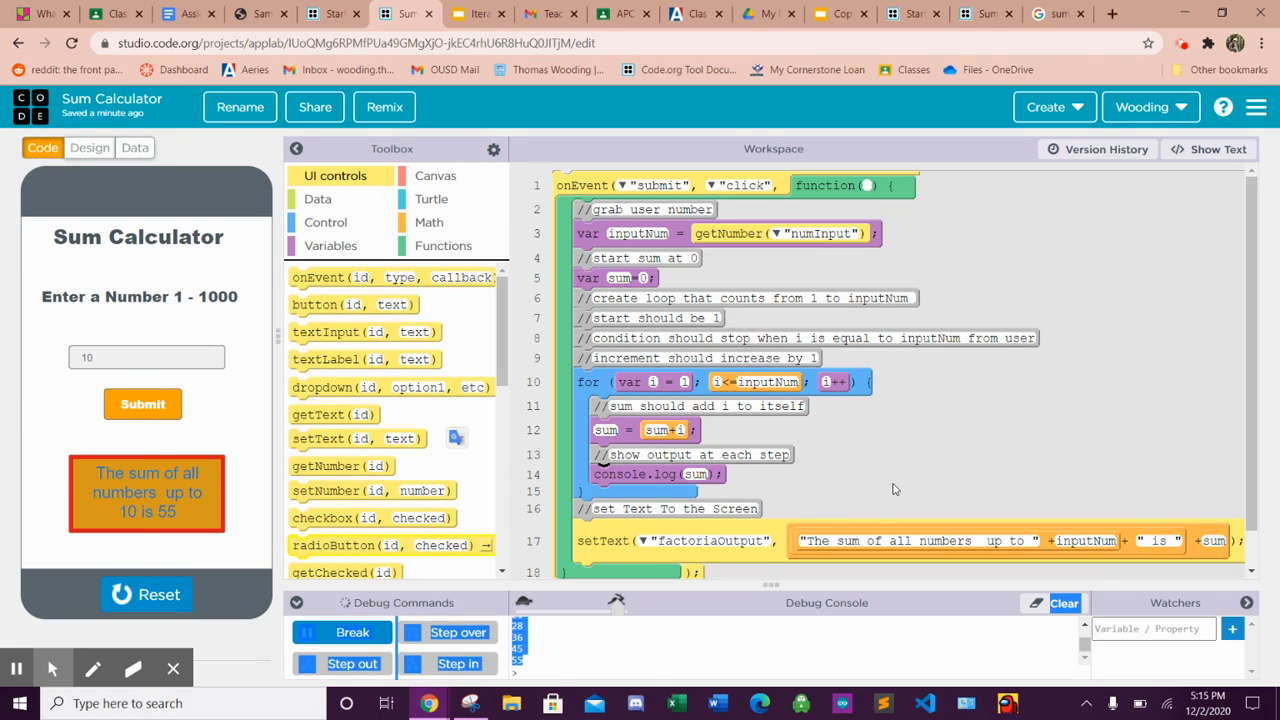
{"action": "mouse_move", "coordinate": [548, 374]}
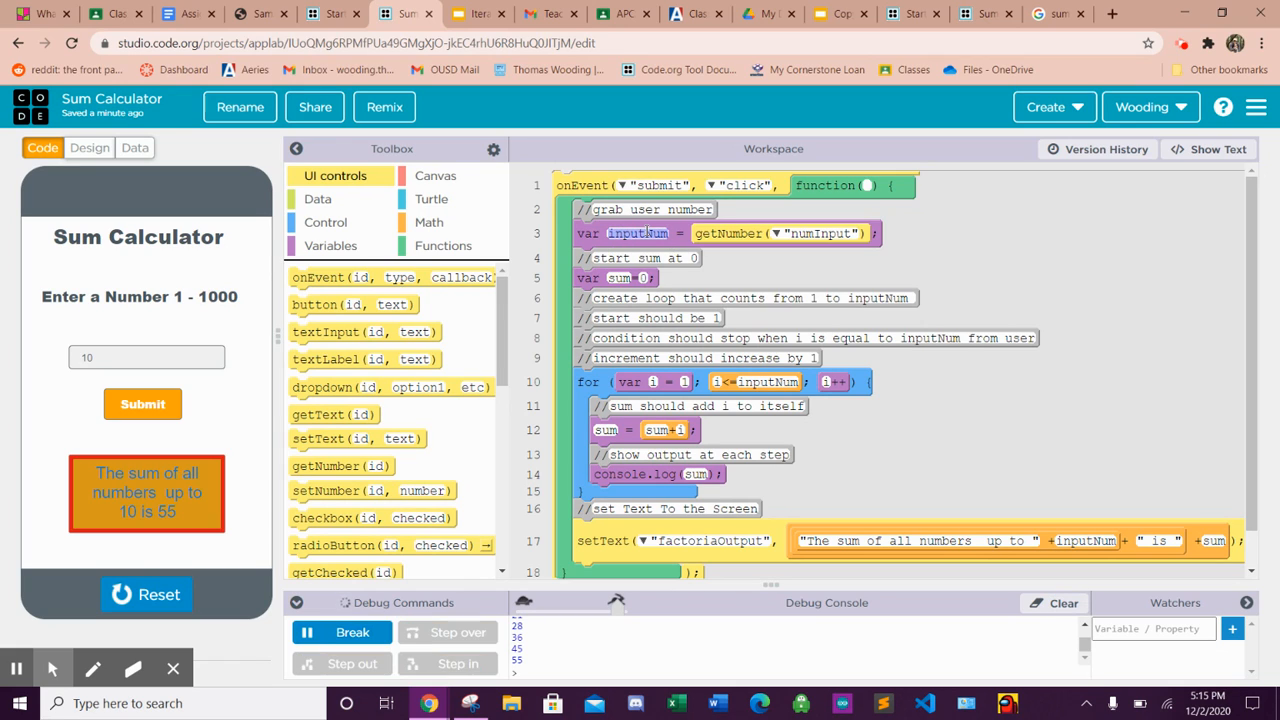
{"action": "mouse_move", "coordinate": [720, 244]}
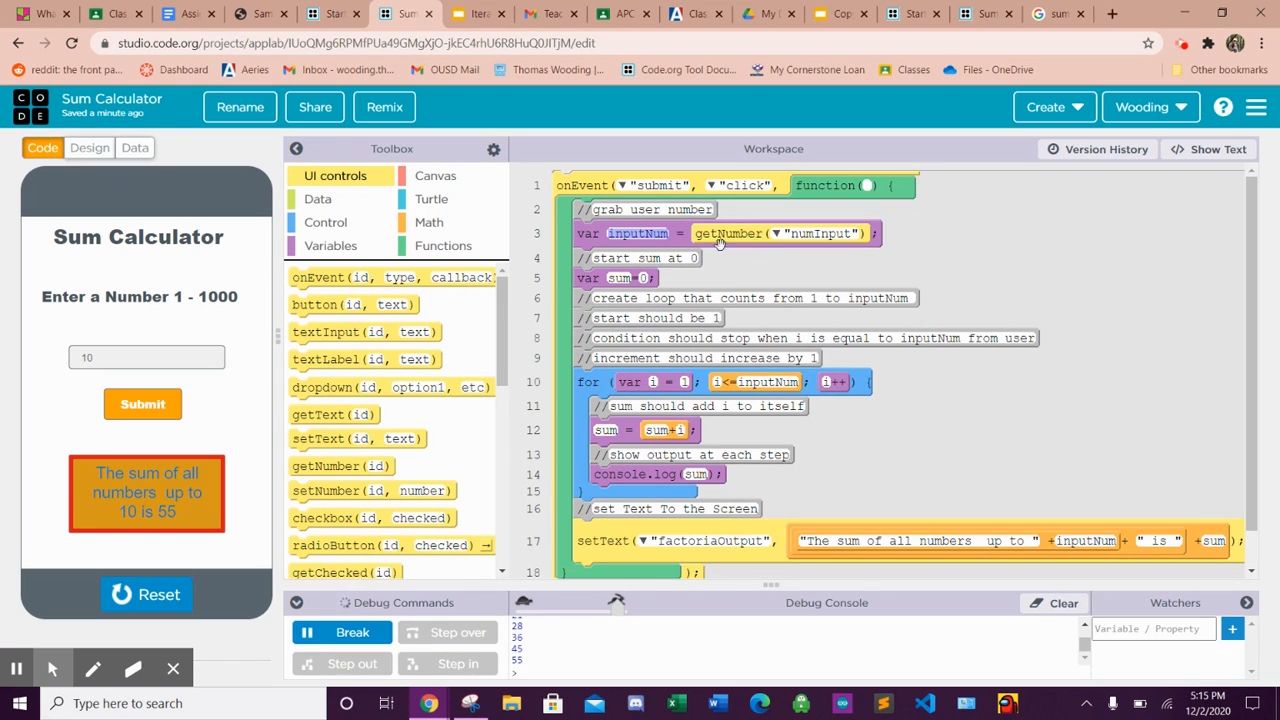
{"action": "mouse_move", "coordinate": [620, 280]}
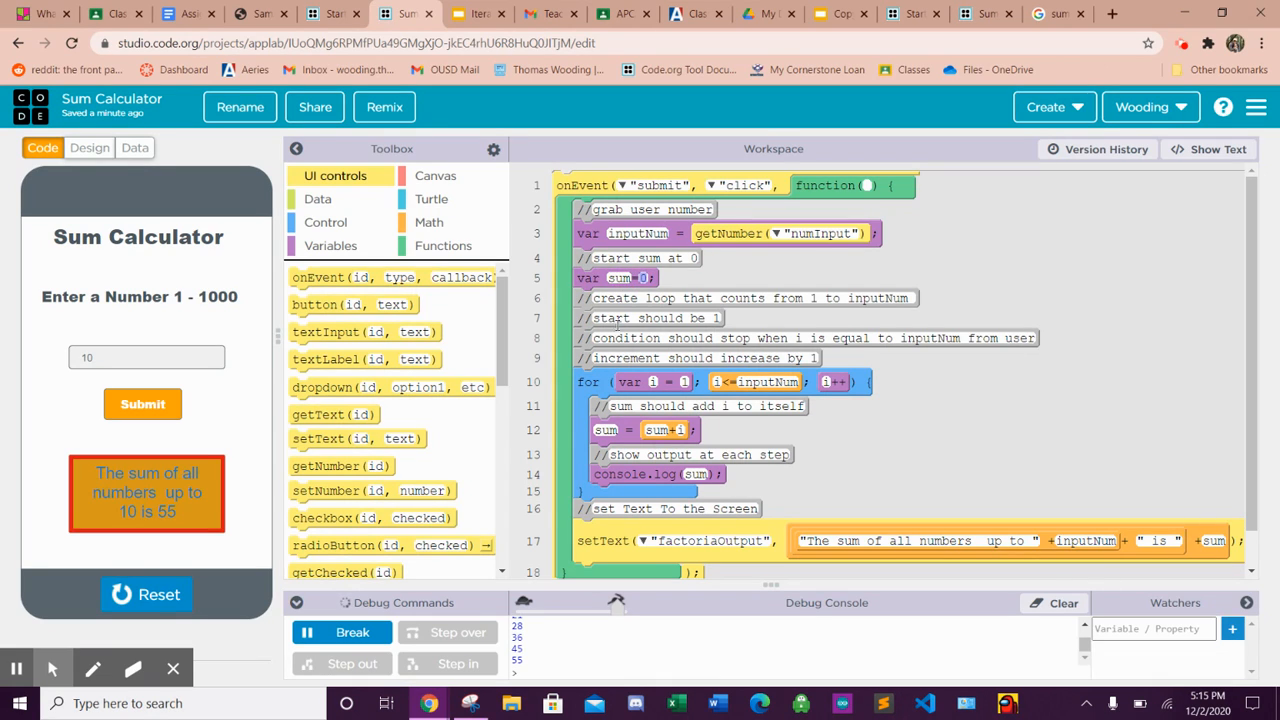
{"action": "mouse_move", "coordinate": [670, 388]}
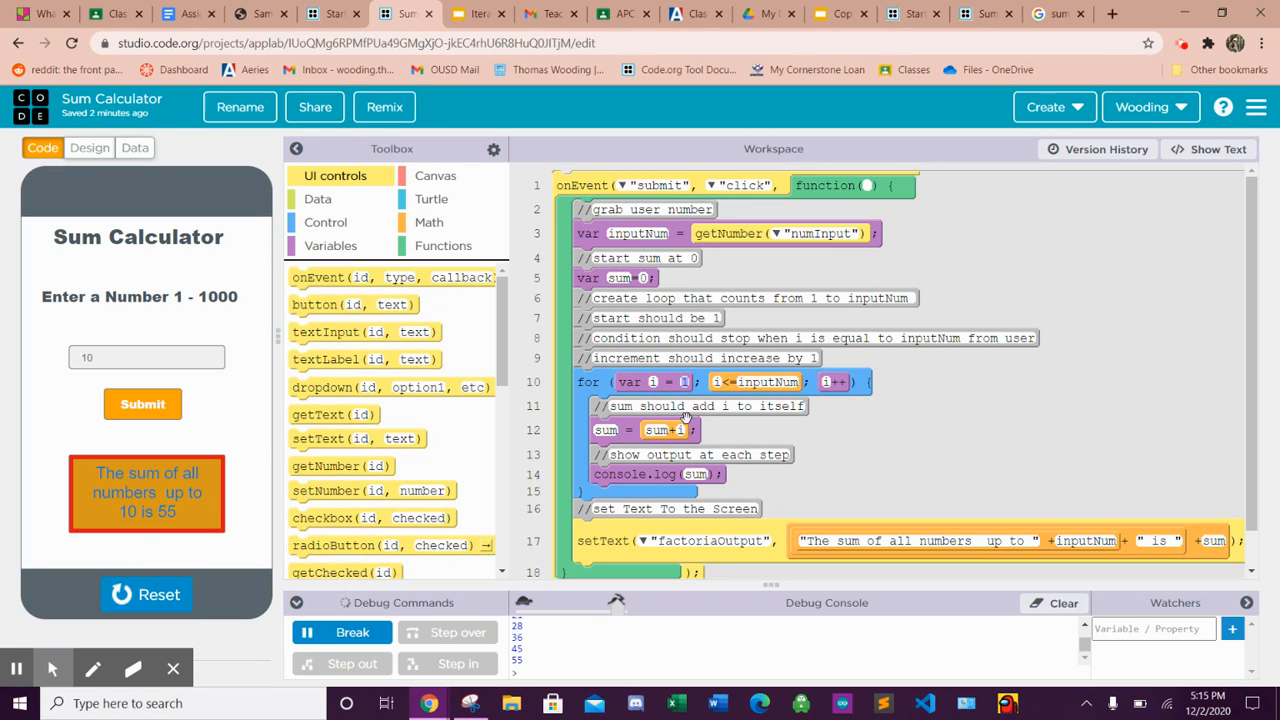
{"action": "mouse_move", "coordinate": [748, 428]}
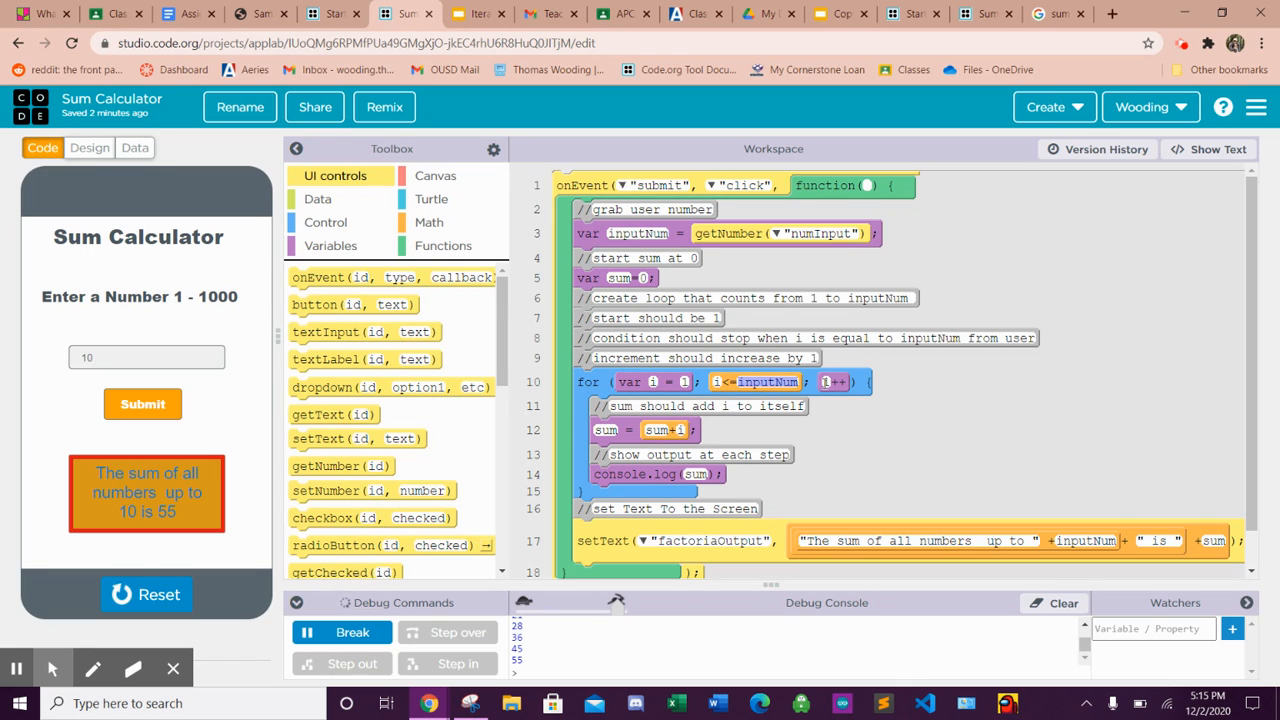
{"action": "mouse_move", "coordinate": [740, 436]}
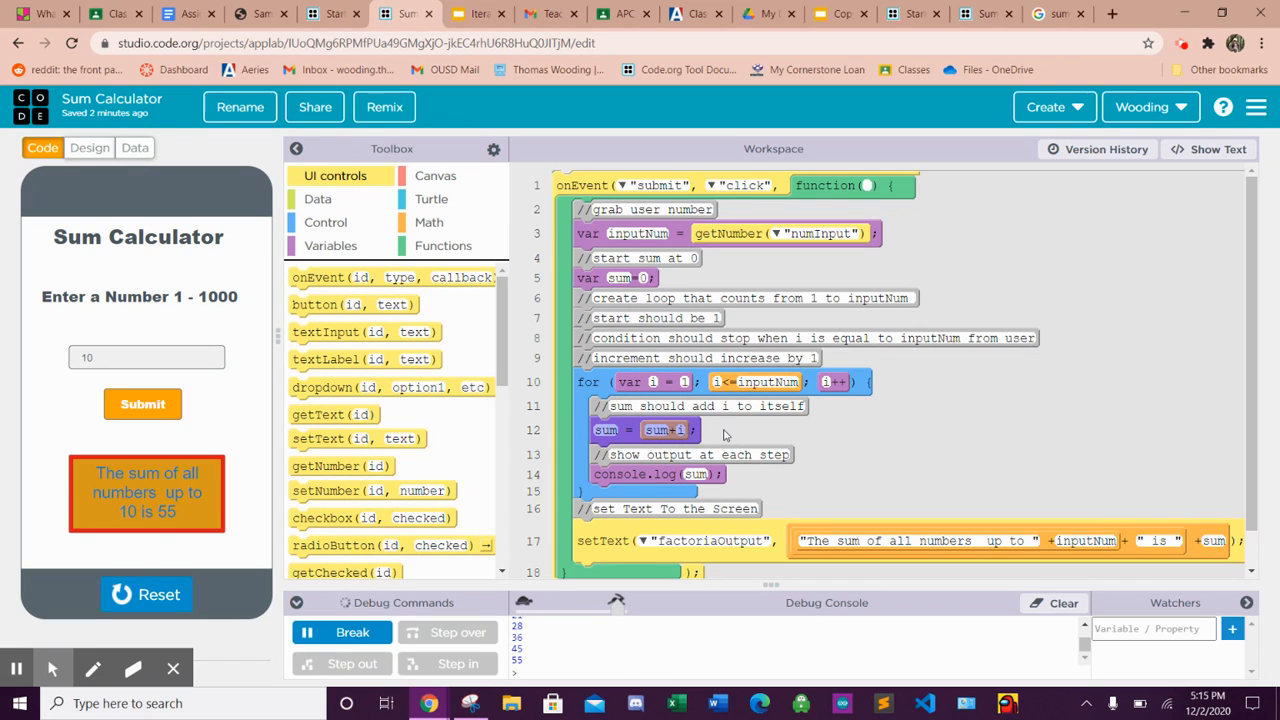
{"action": "mouse_move", "coordinate": [1232, 628]}
{"action": "type", "text": "s"}
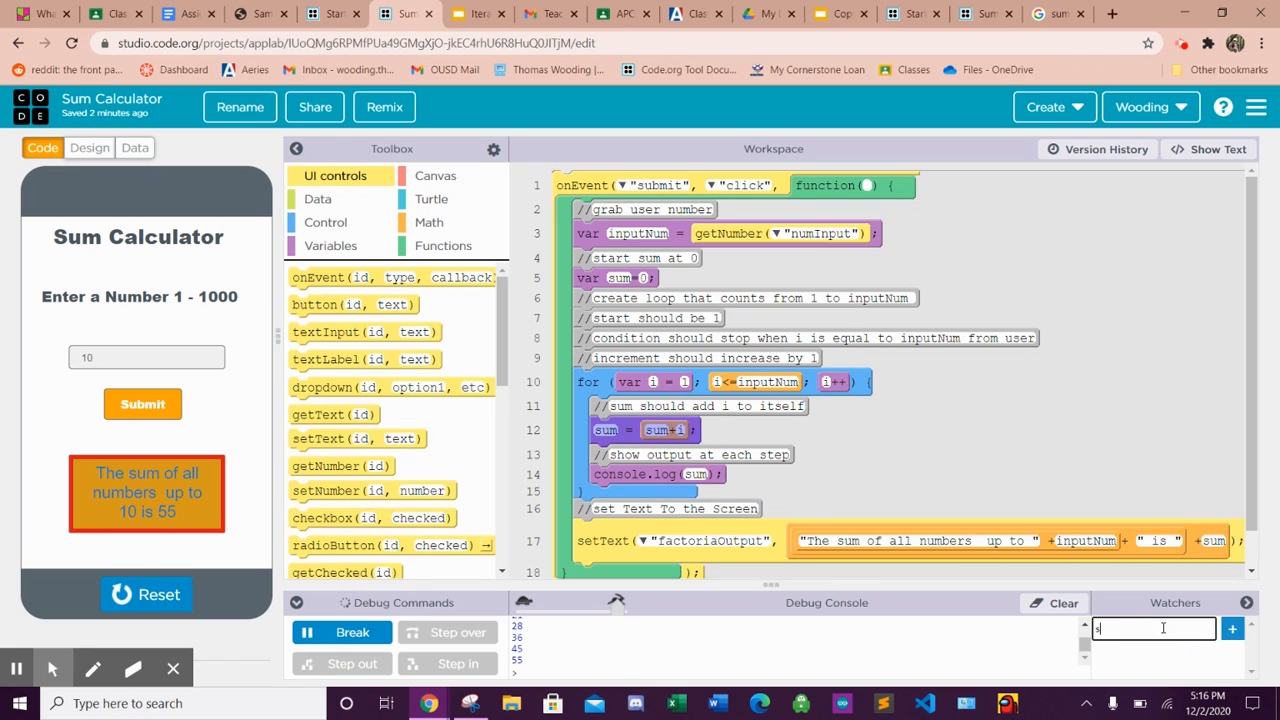
- Watch the sum variable, restart the app and focus the number box to enter 5
{"action": "type", "text": "um"}
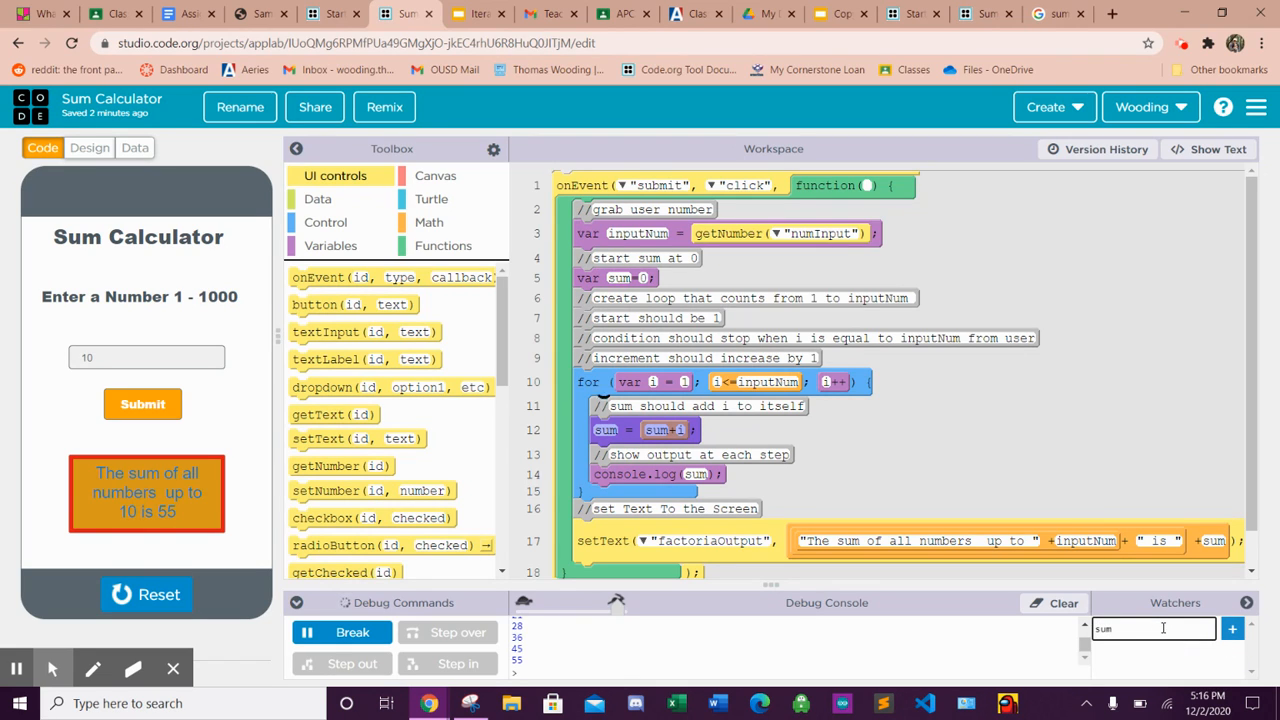
{"action": "left_click", "coordinate": [1232, 628]}
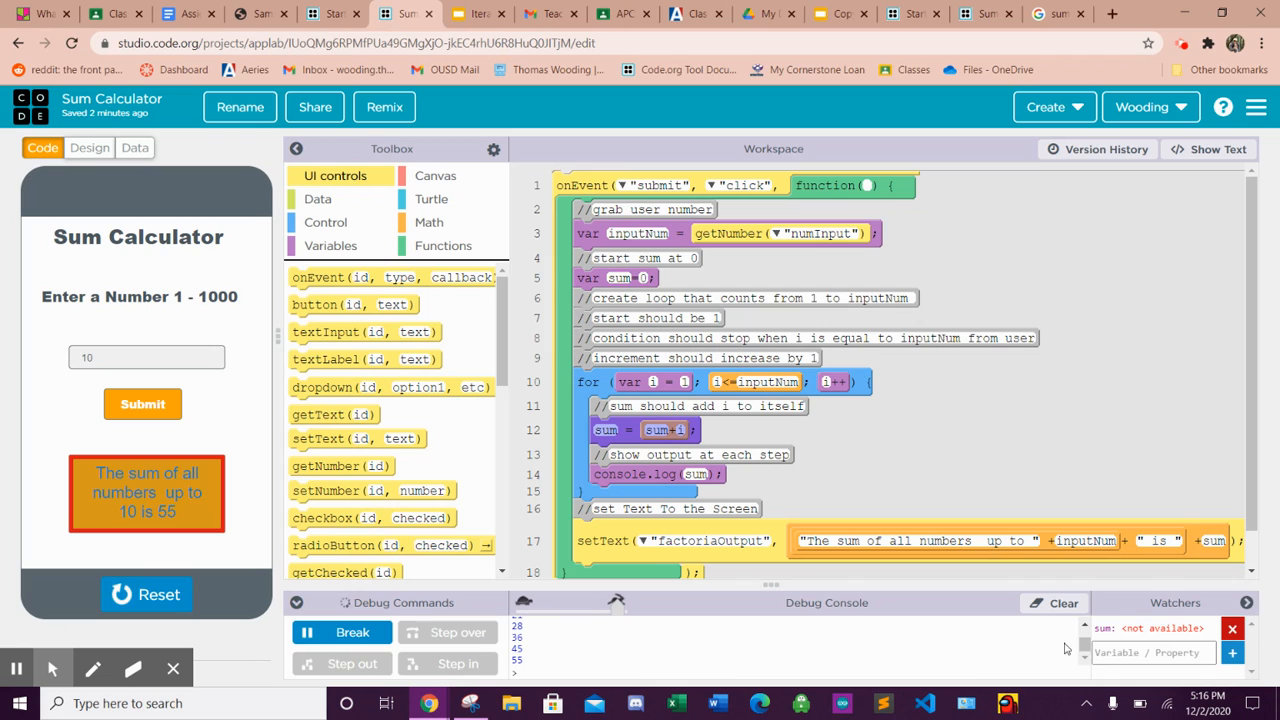
{"action": "left_click", "coordinate": [146, 594]}
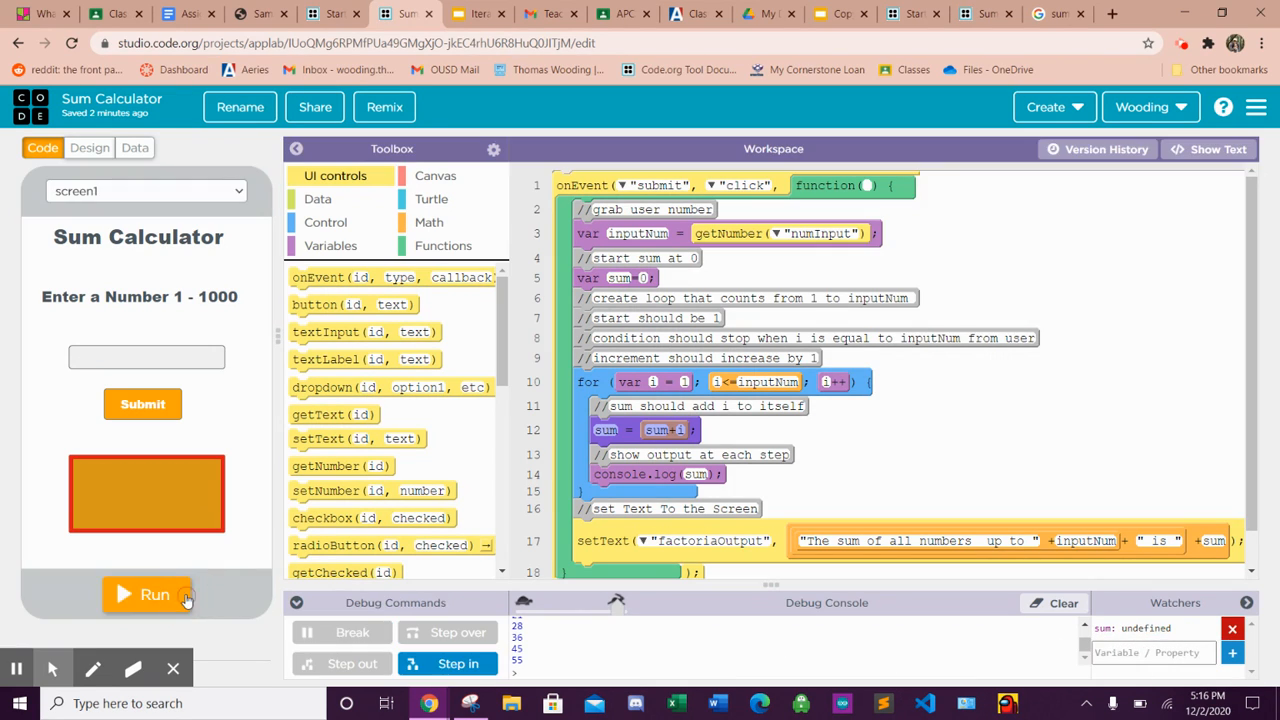
{"action": "left_click", "coordinate": [148, 594]}
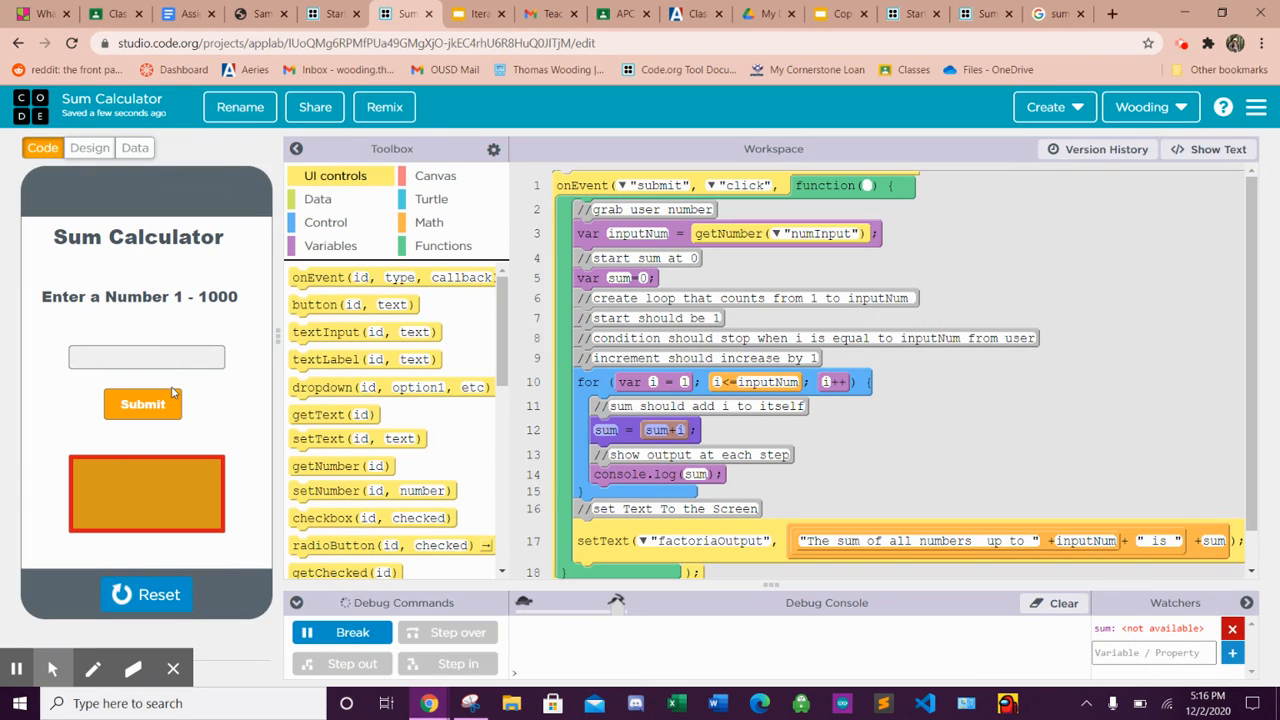
{"action": "left_click", "coordinate": [142, 404]}
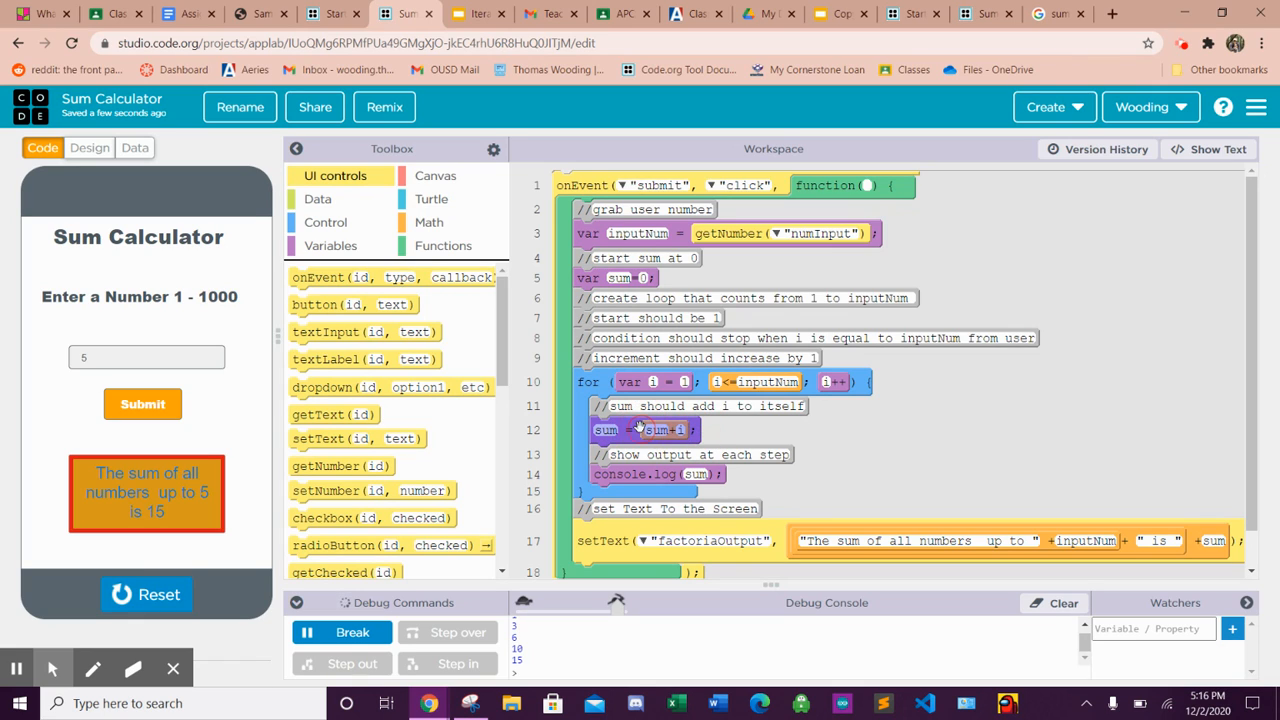
{"action": "mouse_move", "coordinate": [704, 446]}
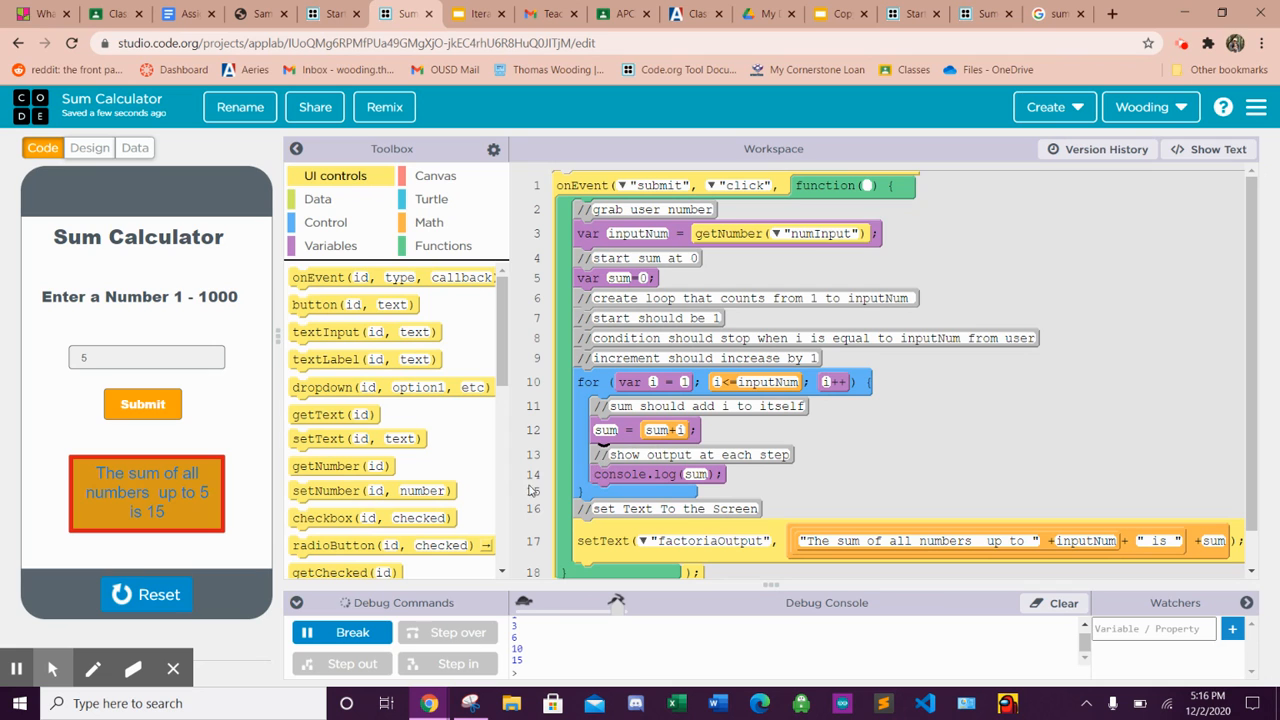
{"action": "mouse_move", "coordinate": [344, 388]}
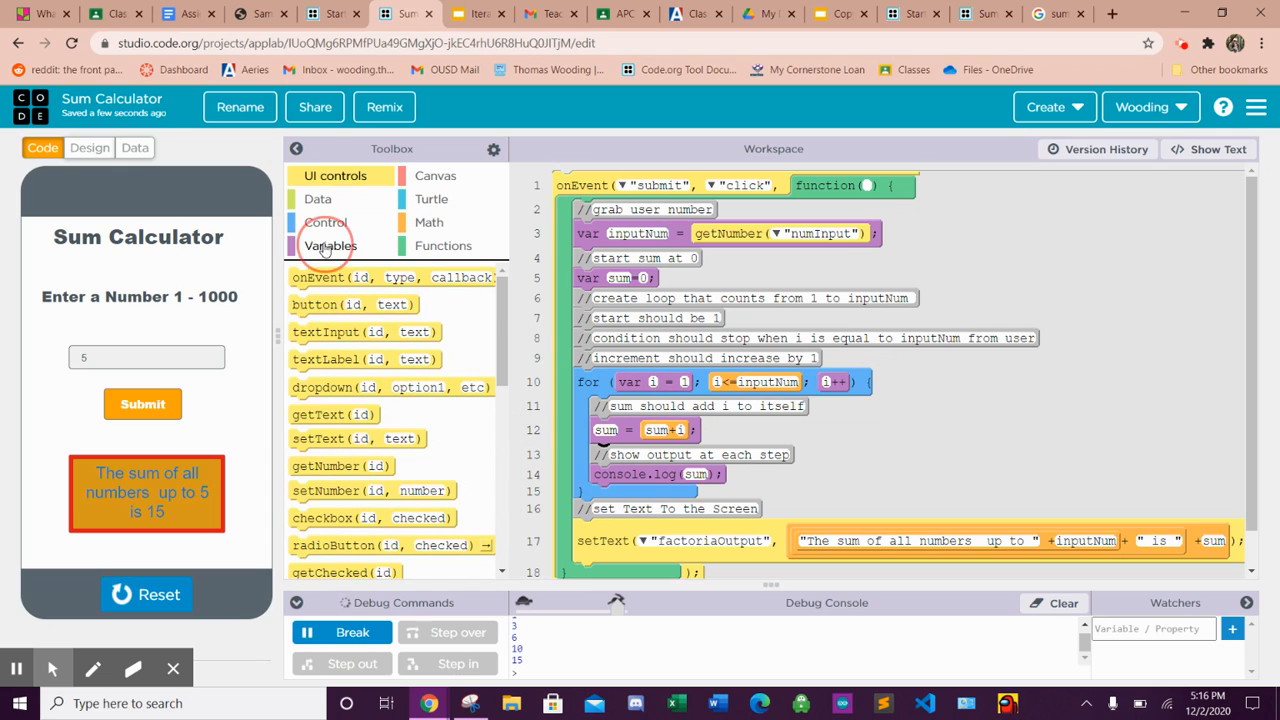
- Switch the toolbox to the Variables blocks to reach console.log
{"action": "left_click", "coordinate": [330, 244]}
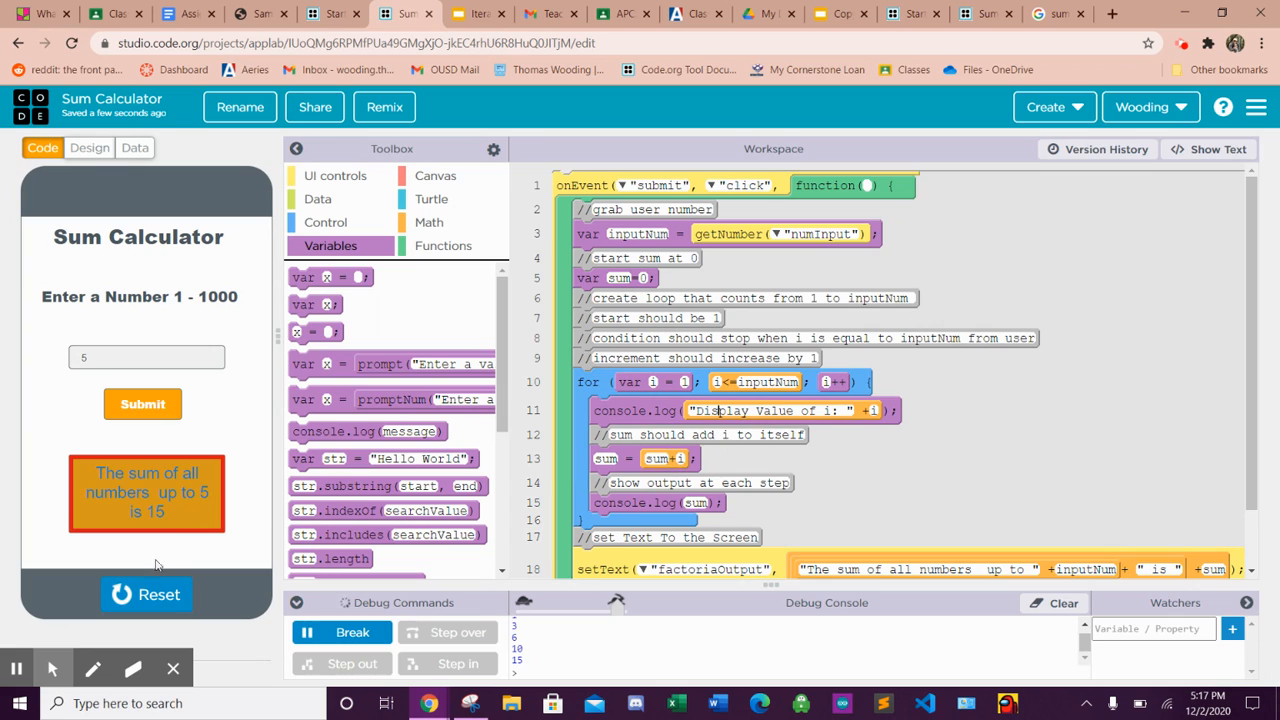
- Reset and rerun the app with the new i logging, then focus the number box for 5
{"action": "left_click", "coordinate": [146, 594]}
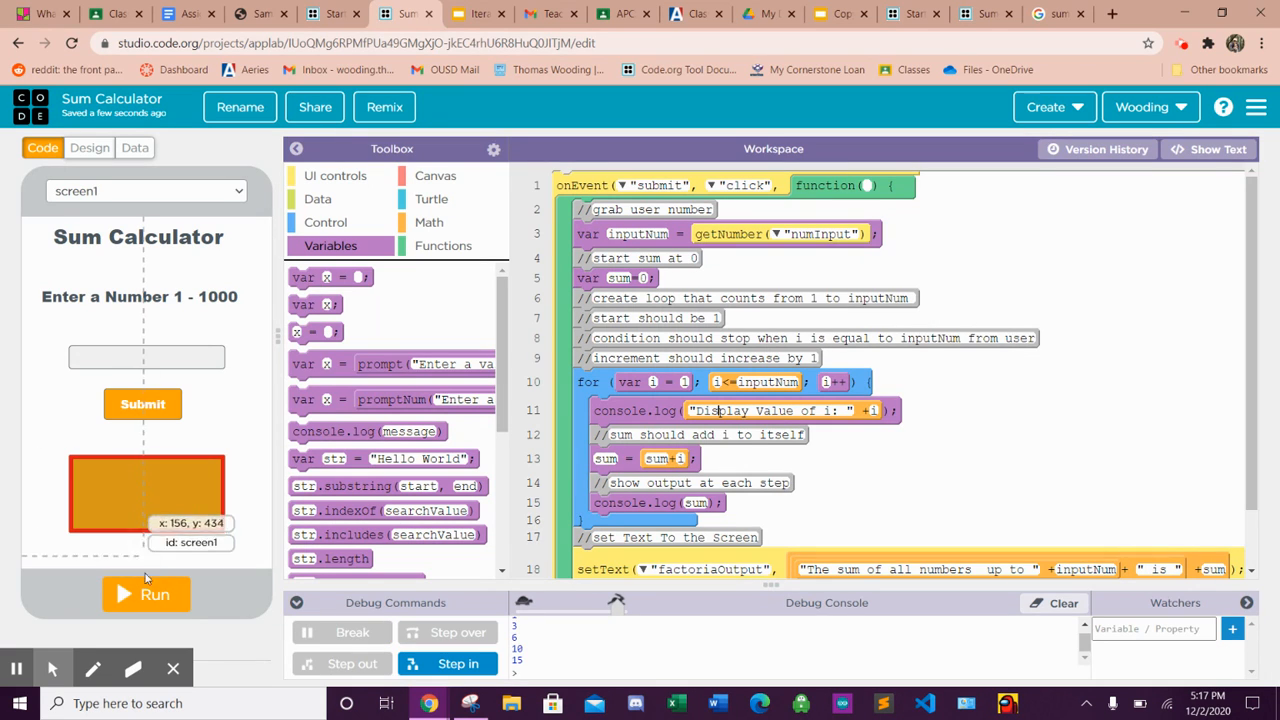
{"action": "left_click", "coordinate": [146, 594]}
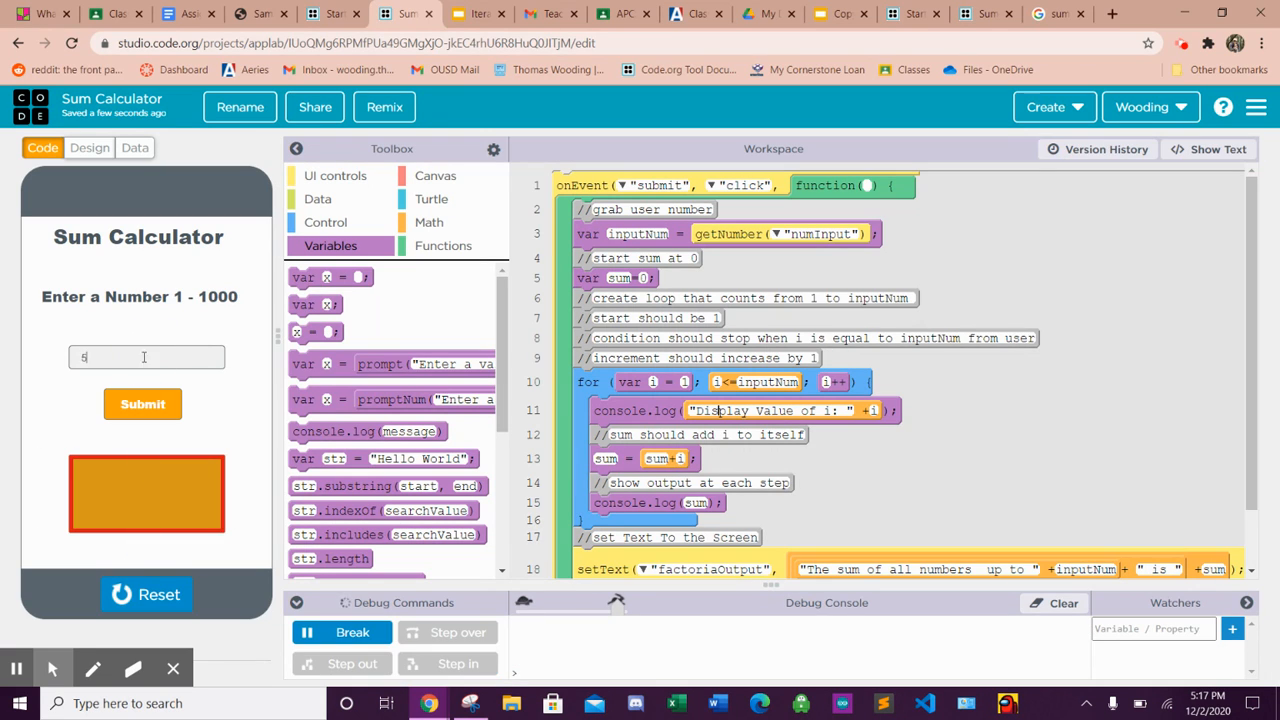
{"action": "left_click", "coordinate": [142, 404]}
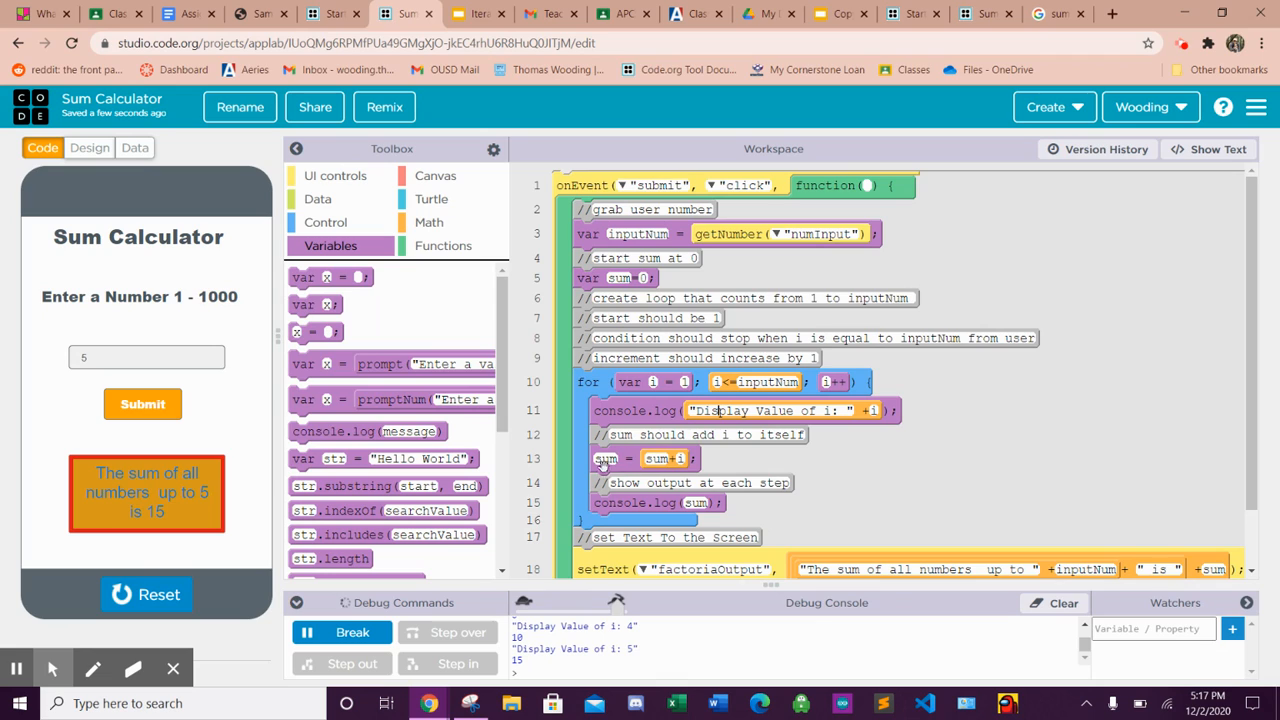
{"action": "mouse_move", "coordinate": [632, 460]}
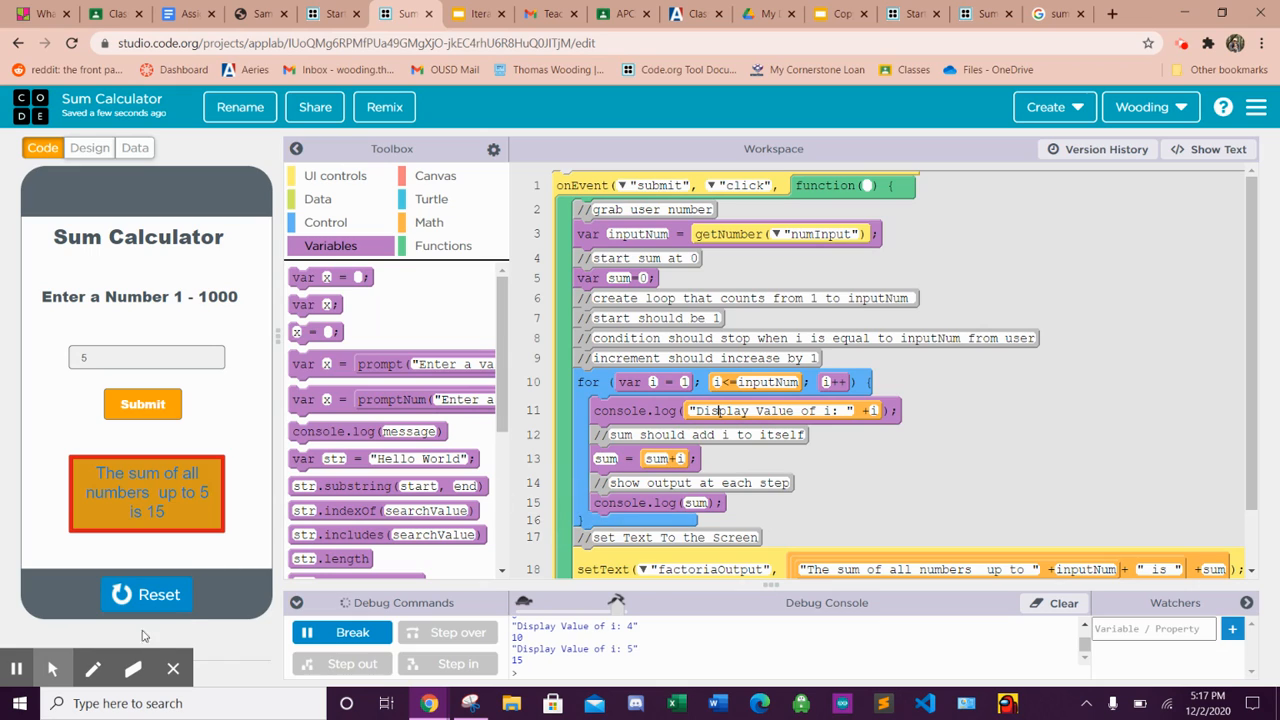
{"action": "mouse_move", "coordinate": [16, 668]}
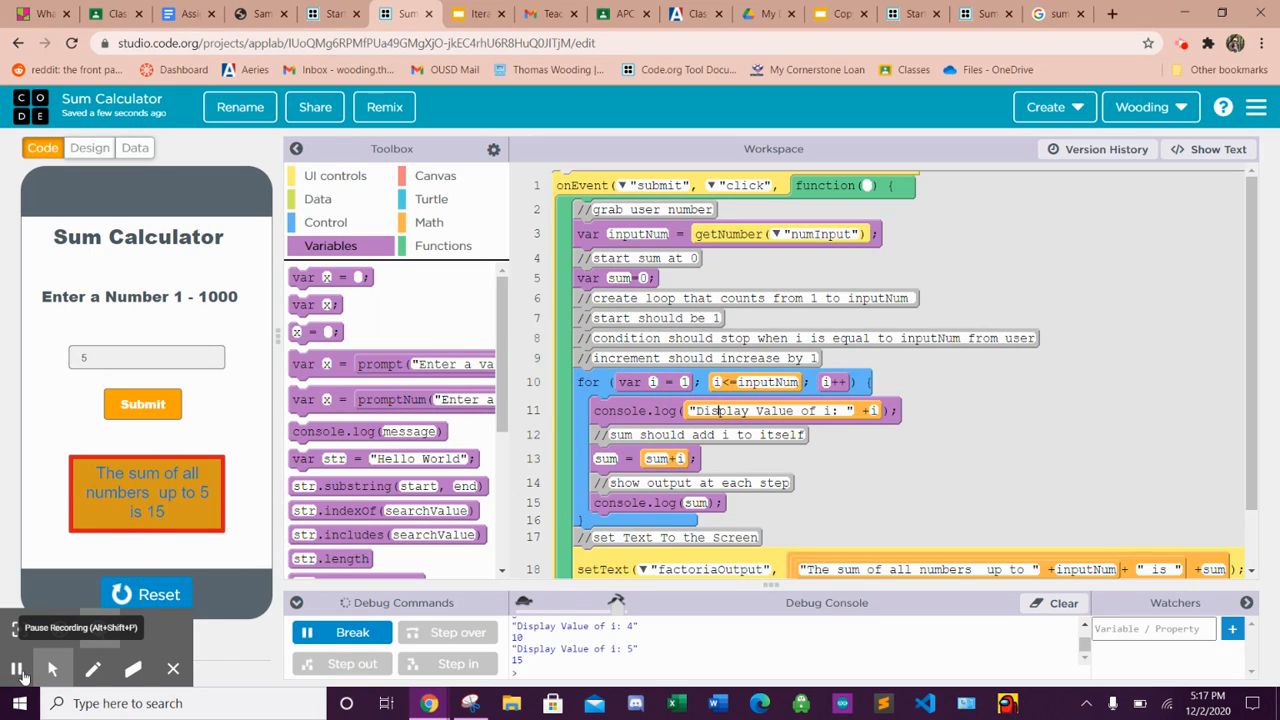